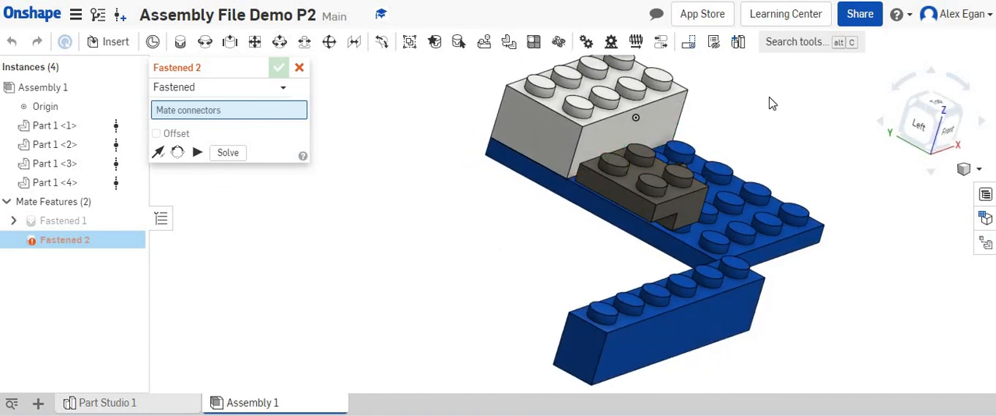
- Accept the Fastened 2 mate joining the white brick to the blue bricks
left_click(278, 67)
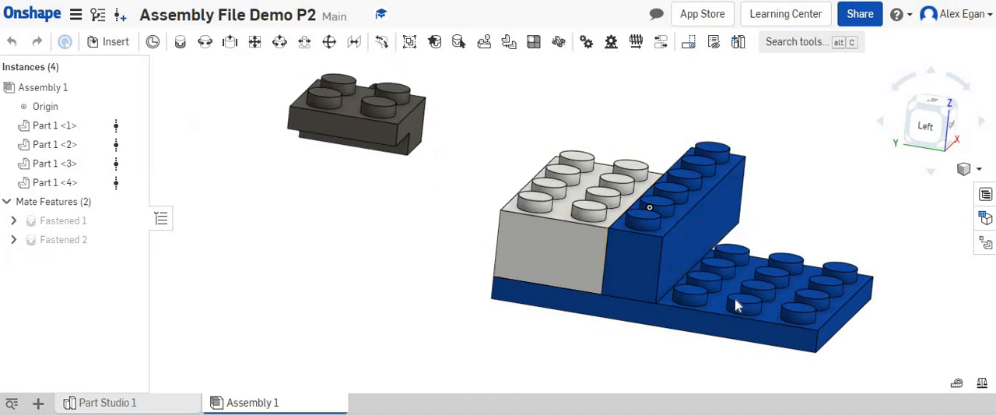
left_click(64, 240)
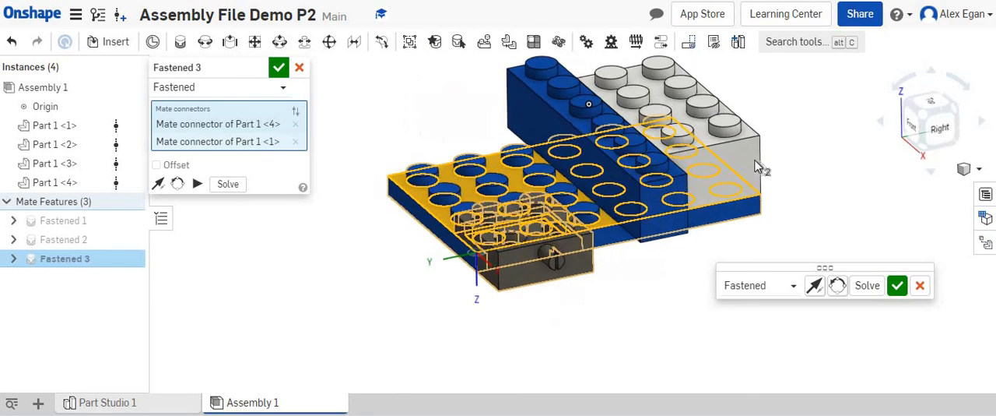
- Enable the Offset option on the Fastened 3 mate for the black piece
left_click(156, 165)
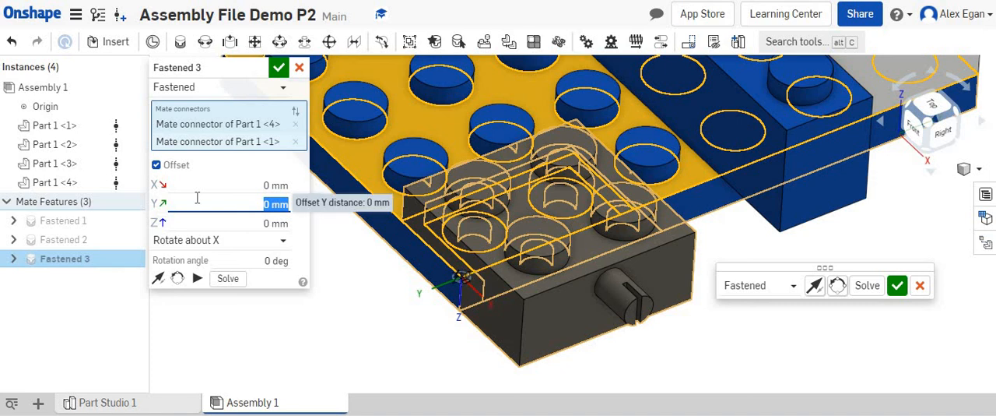